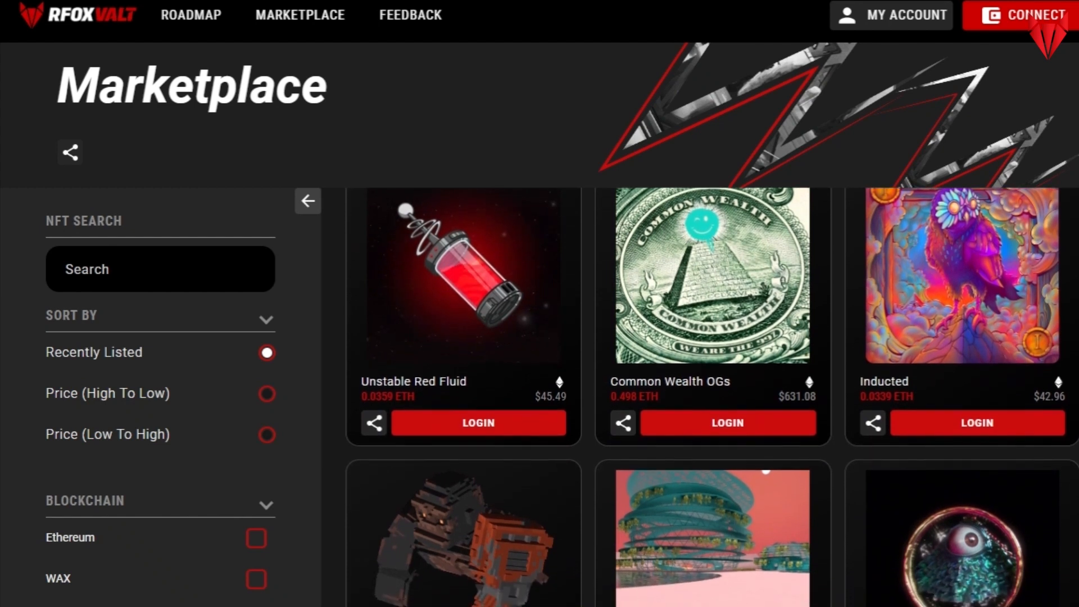
# Step: Scroll the NFT listing grid until the Huge Stuart, Nebula Quarters and IlluminatiNFT DAO row reaches the top
pyautogui.scroll(-3)
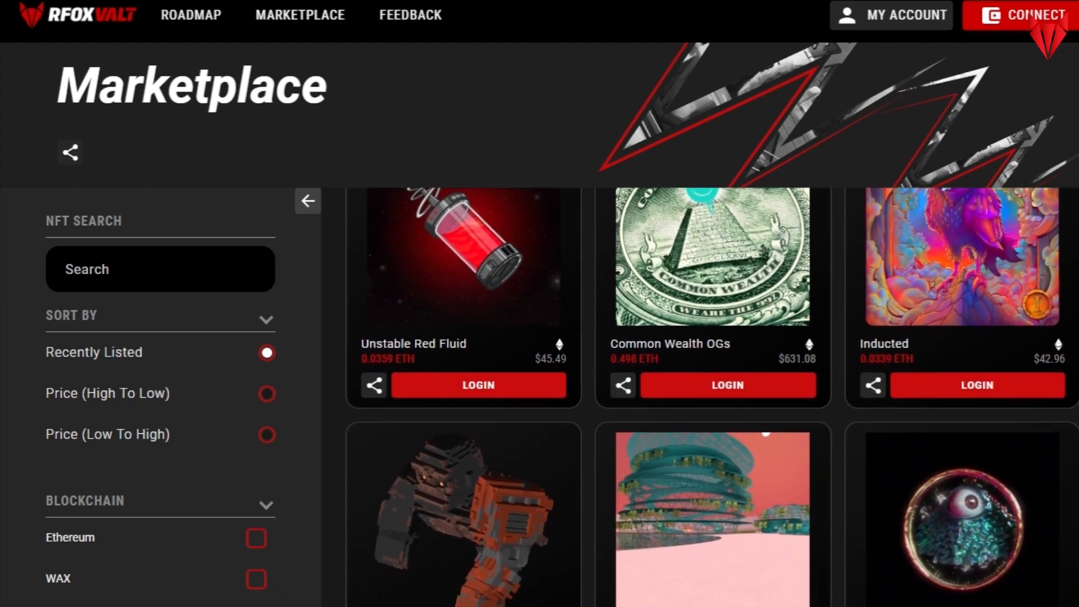
pyautogui.scroll(-3)
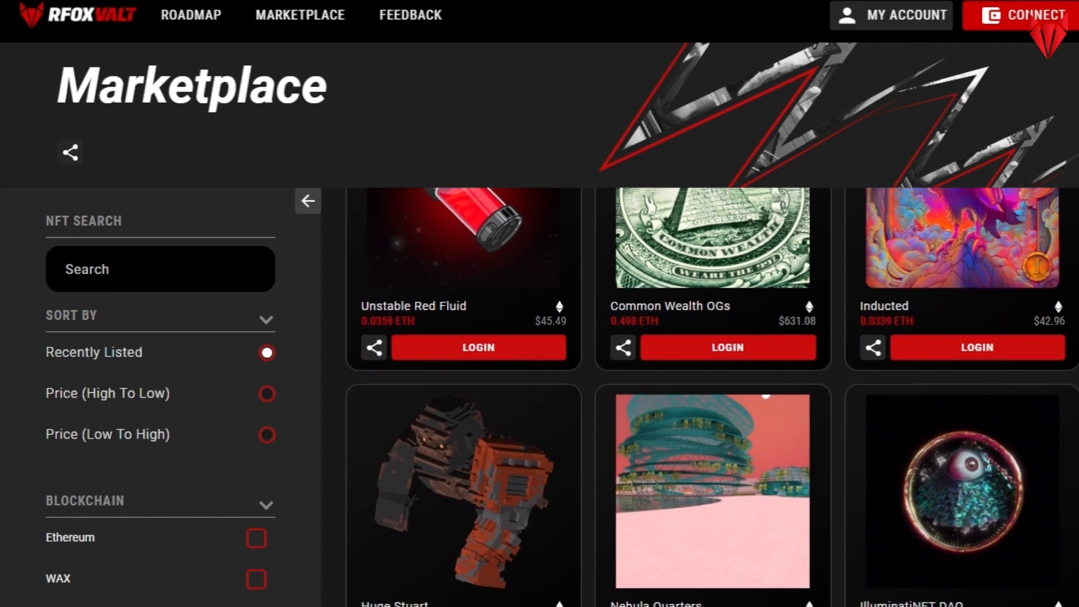
pyautogui.scroll(-3)
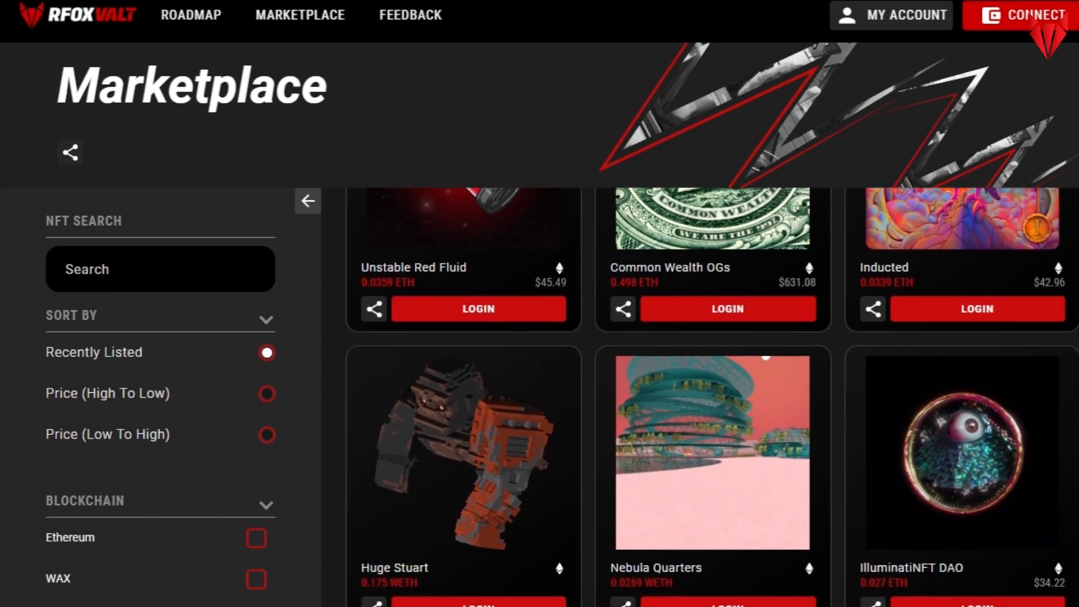
pyautogui.scroll(-3)
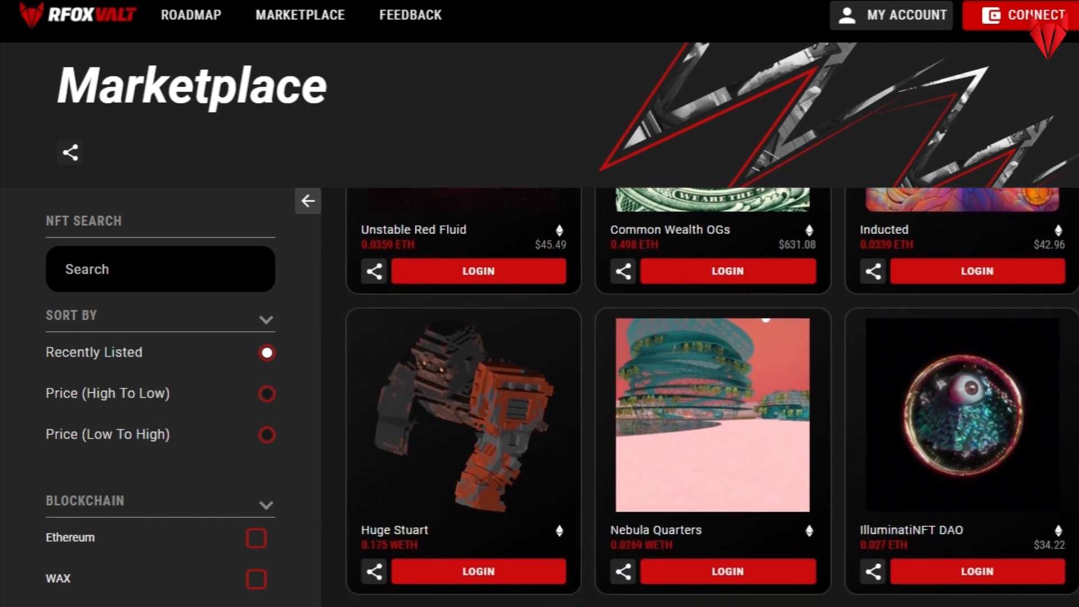
pyautogui.scroll(-3)
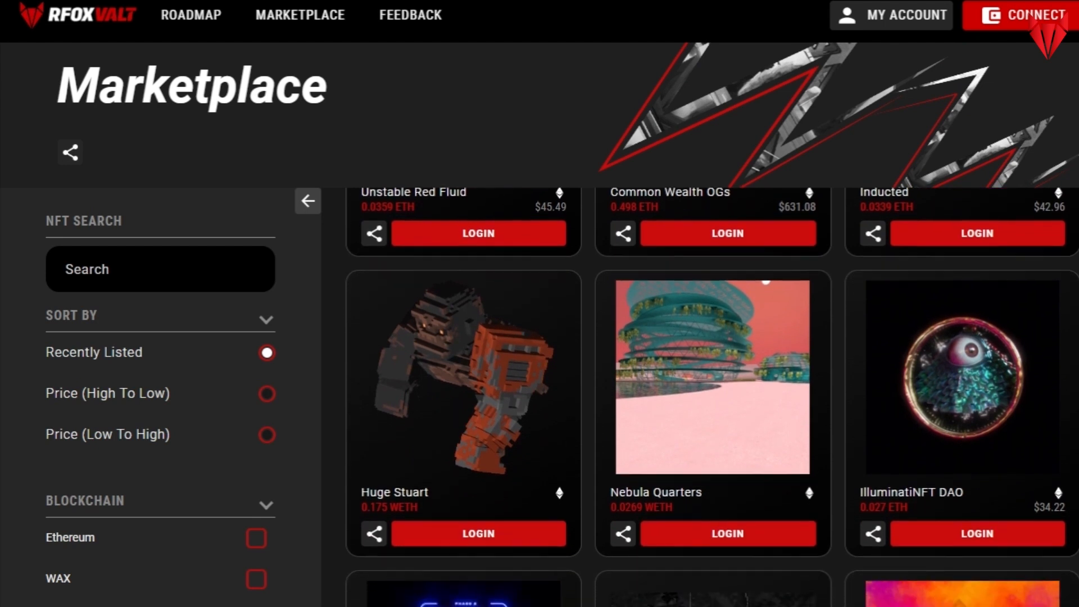
pyautogui.scroll(-3)
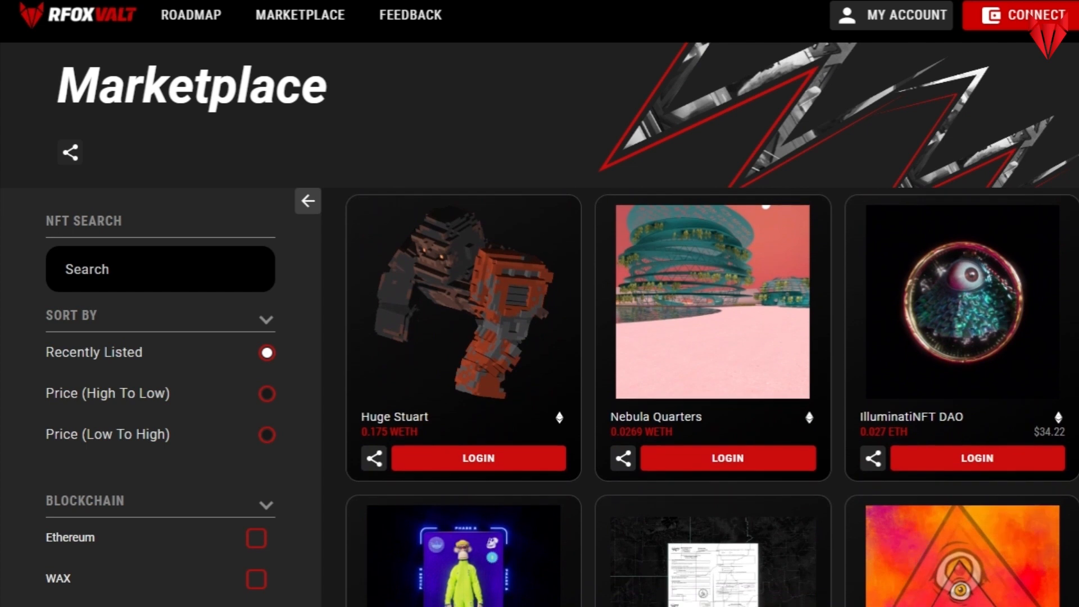
pyautogui.scroll(-3)
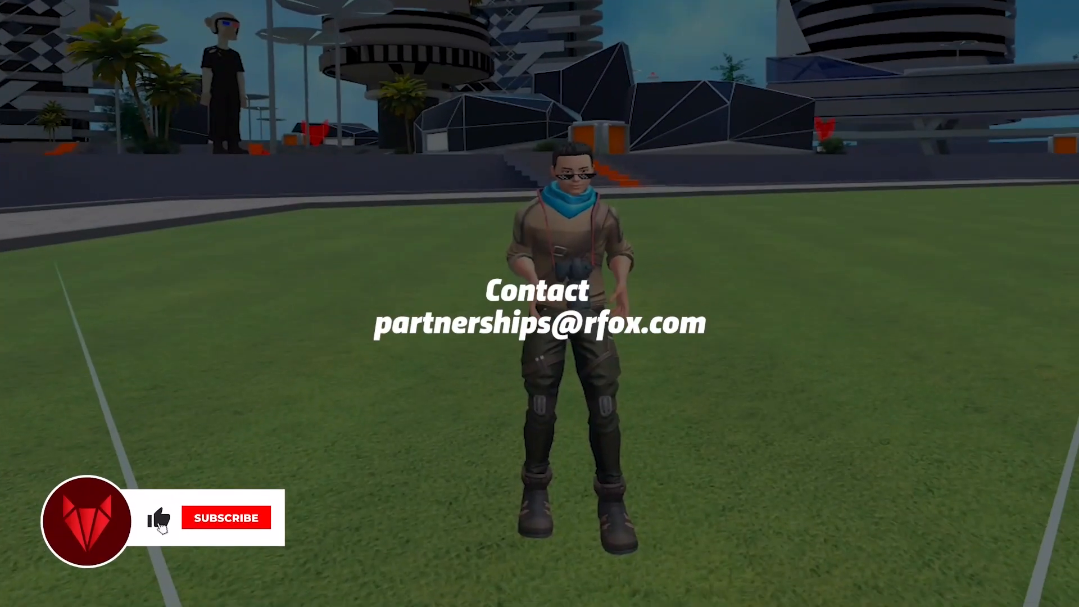
# Step: Confirm the channel subscription on the outro card beside the partnerships contact details
pyautogui.click(226, 517)
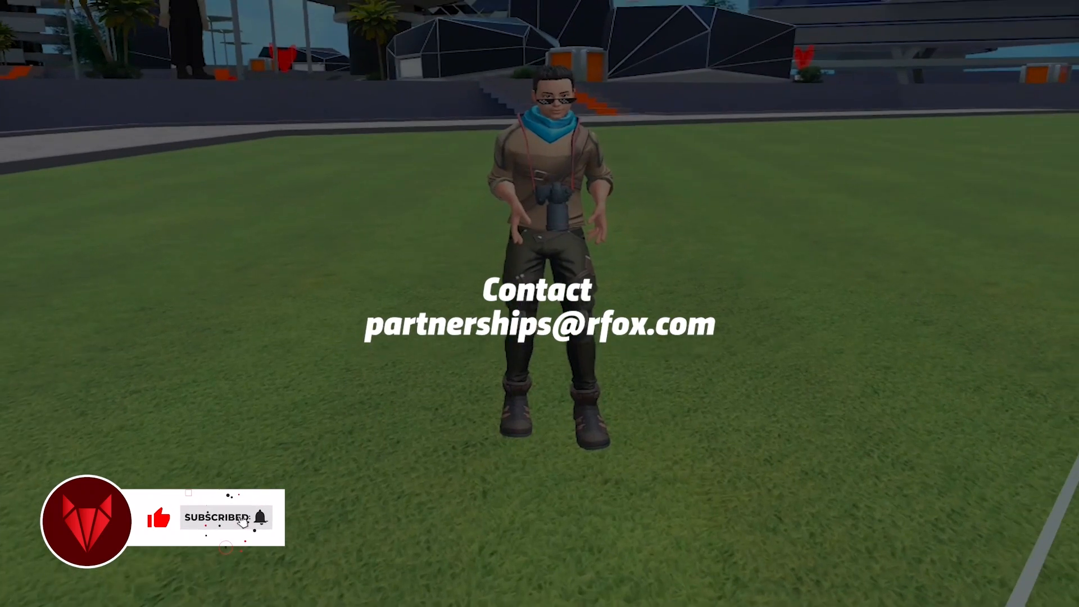